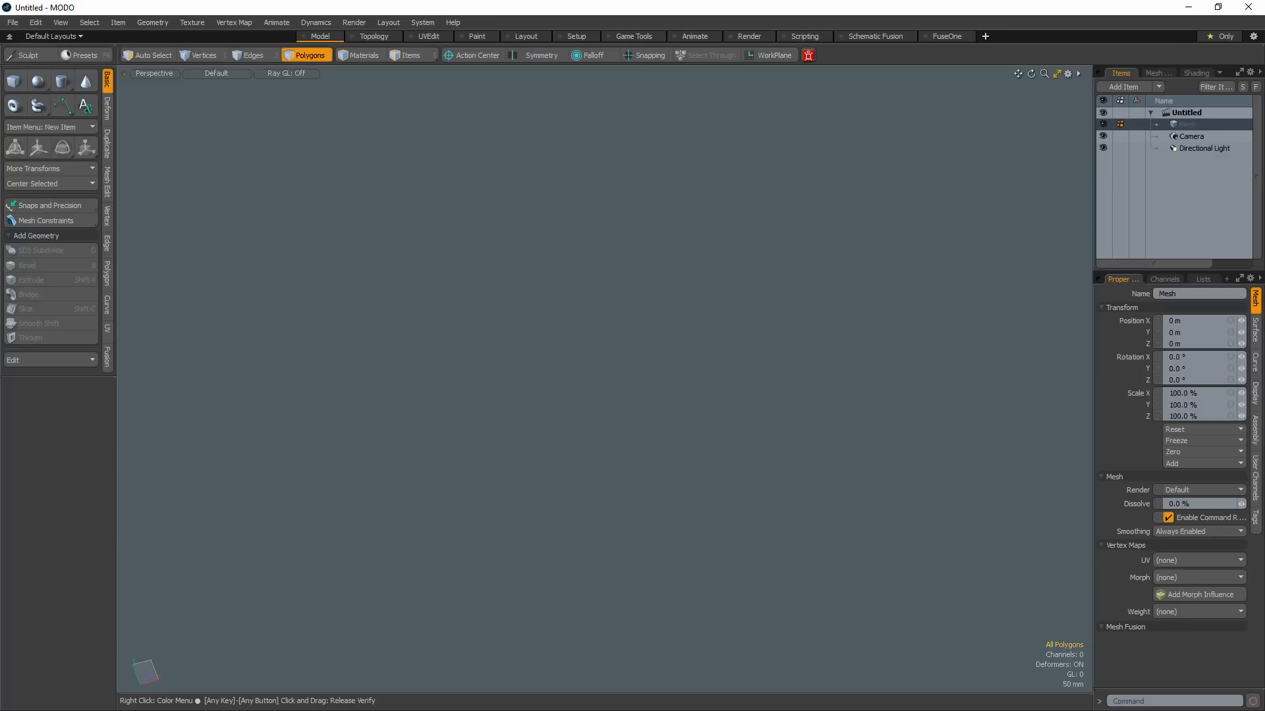
Step: Open the PP Toolkit popover from the top toolbar
{"action": "left_click", "coordinate": [808, 54]}
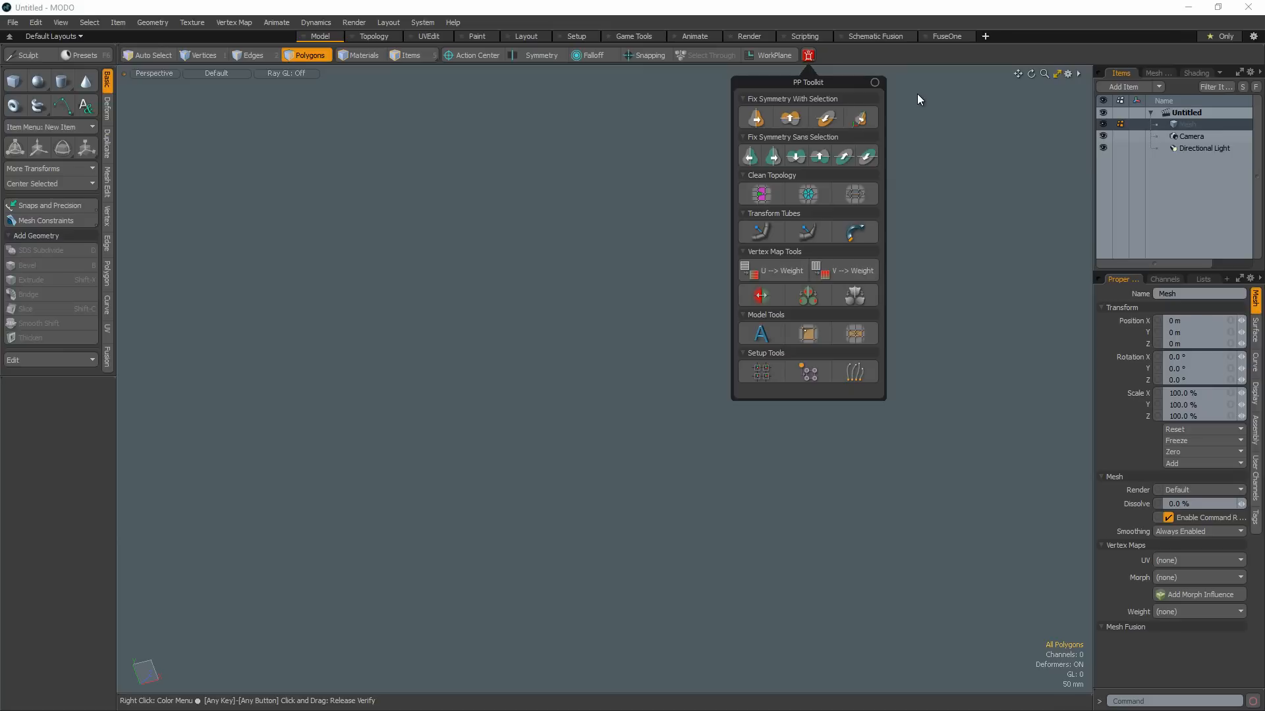
{"action": "mouse_move", "coordinate": [761, 333]}
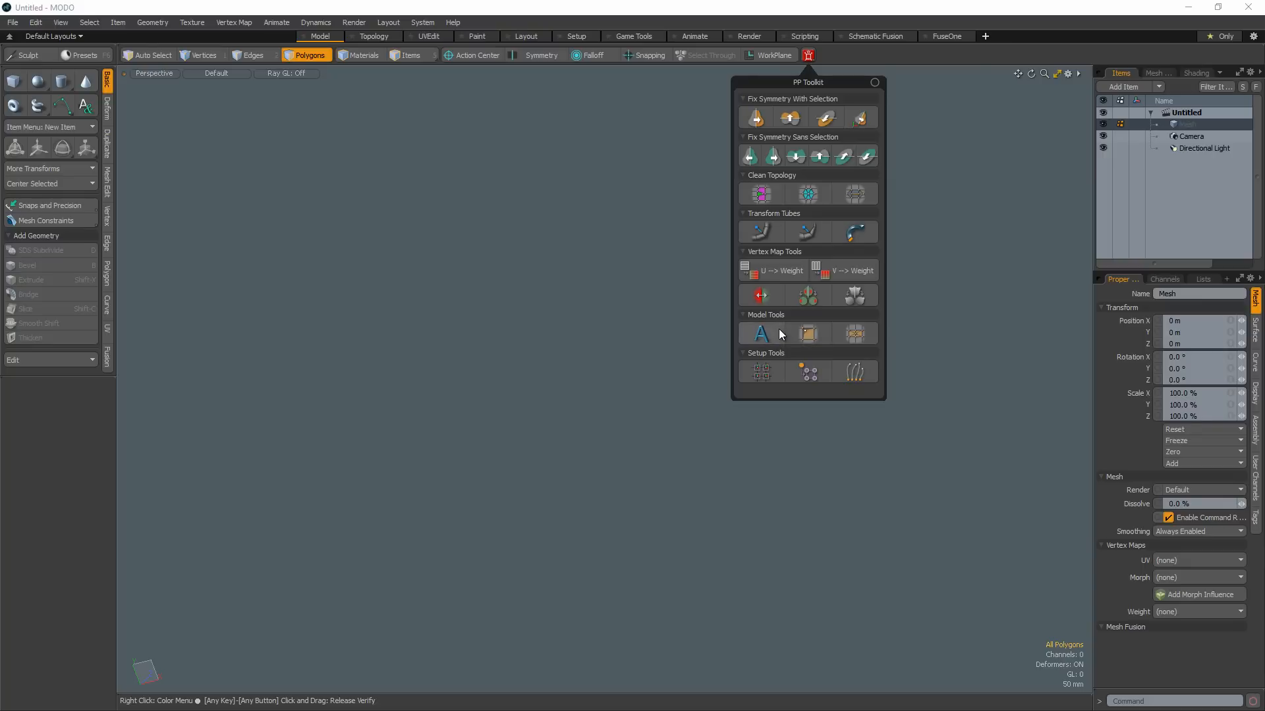
Step: Generate text meshes from the text 'Pixel Font' with the PP Toolkit text tool
{"action": "left_click", "coordinate": [758, 333]}
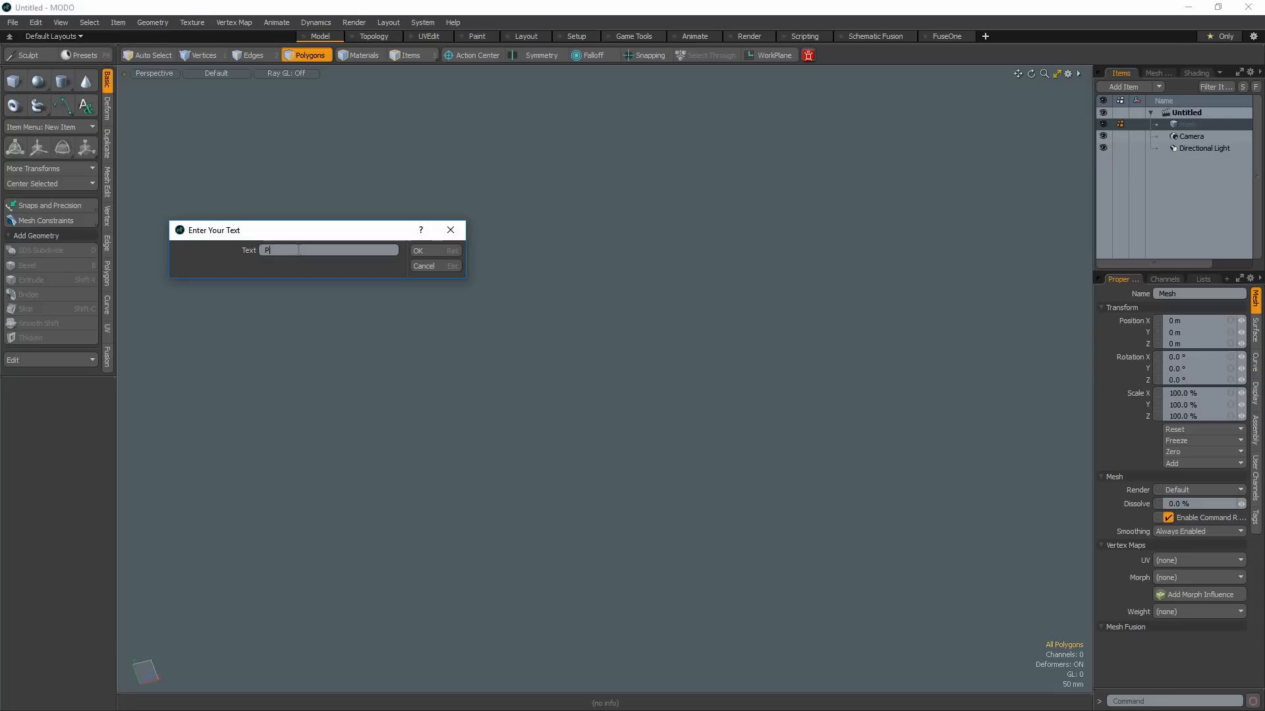
{"action": "type", "text": "ixel Fonts"}
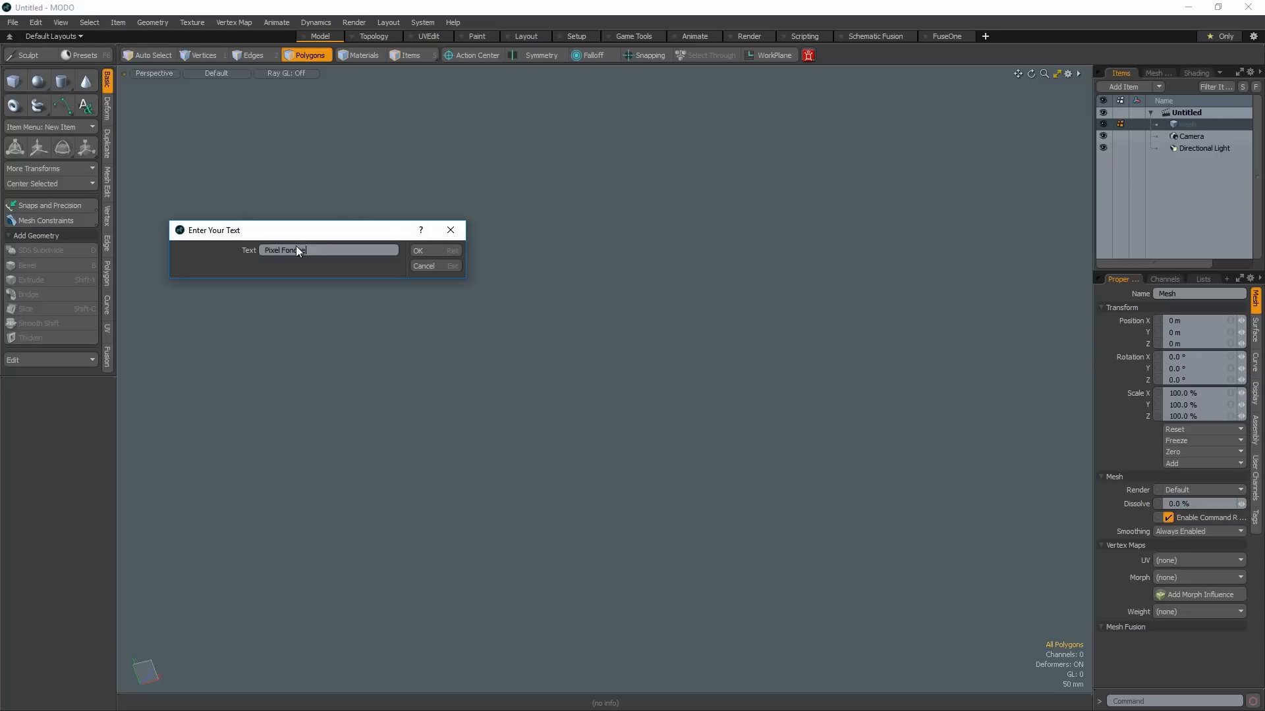
{"action": "left_click", "coordinate": [305, 250]}
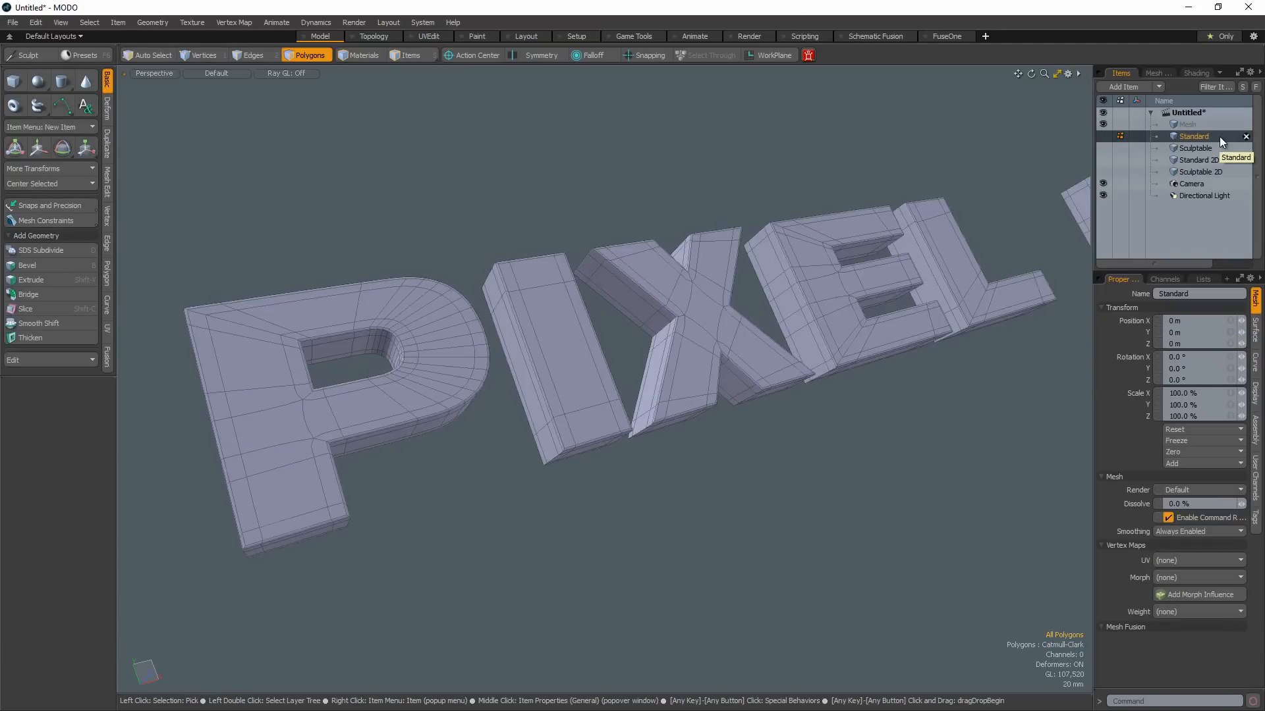
Step: Select the Standard 2D item, then the Sculptable 2D item, in the Items list
{"action": "left_click", "coordinate": [1196, 148]}
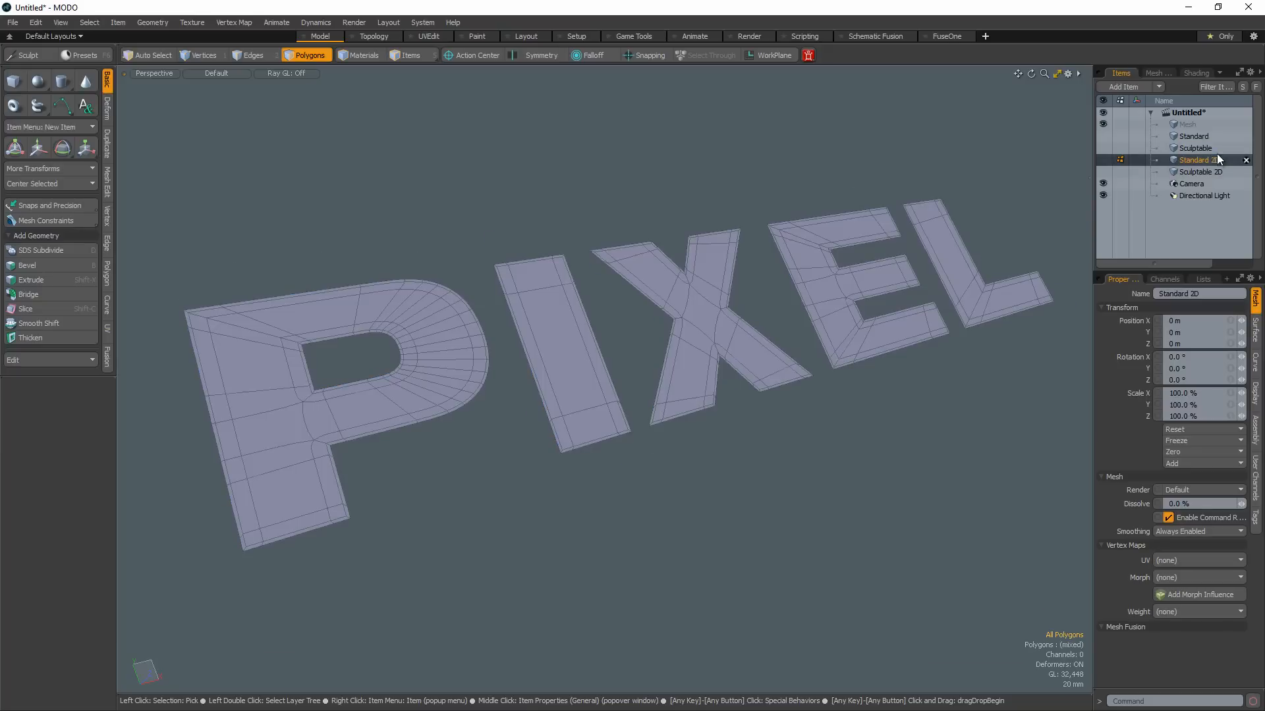
{"action": "left_click", "coordinate": [1197, 172]}
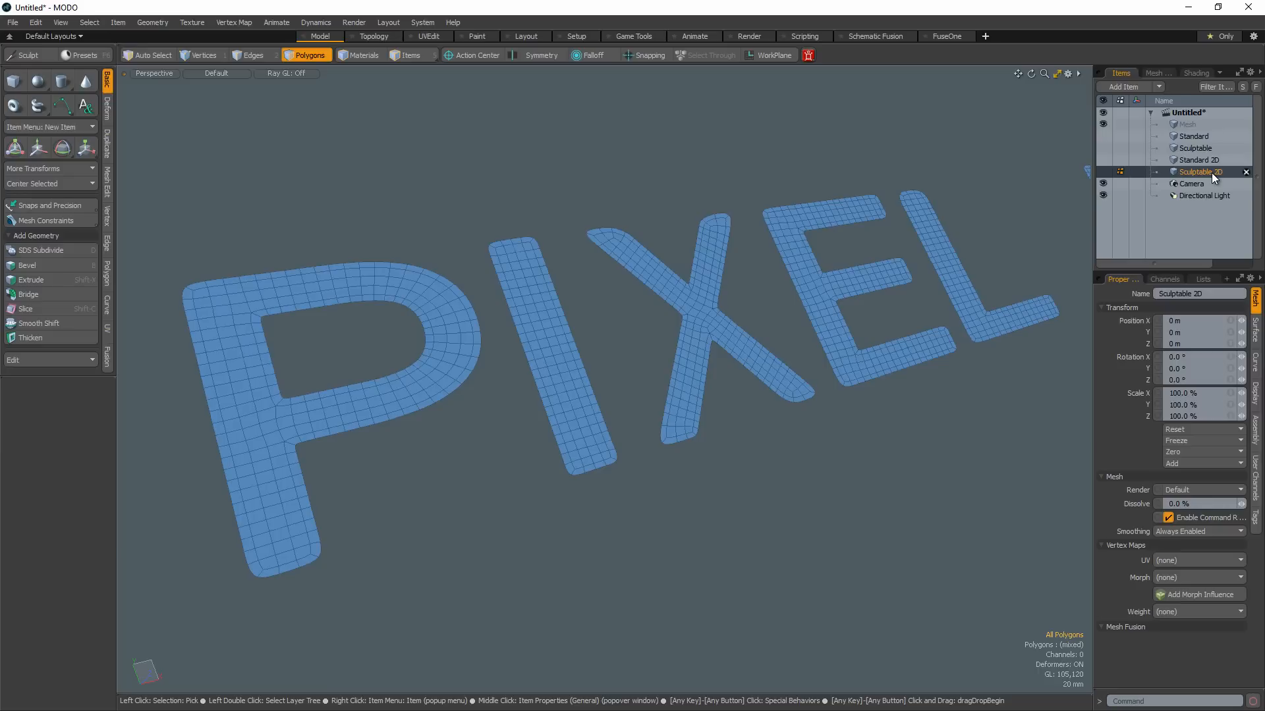